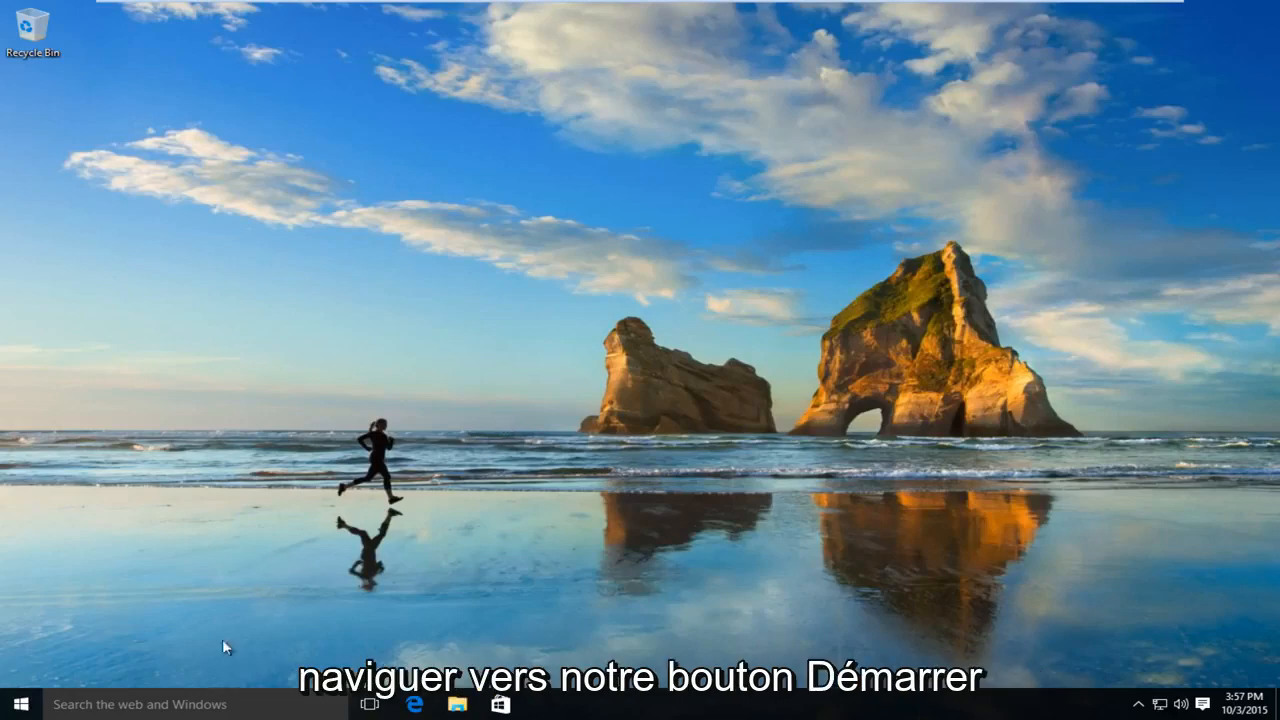
# Search the Start menu for 'control panel' so Control Panel shows as best match
pyautogui.click(16, 704)
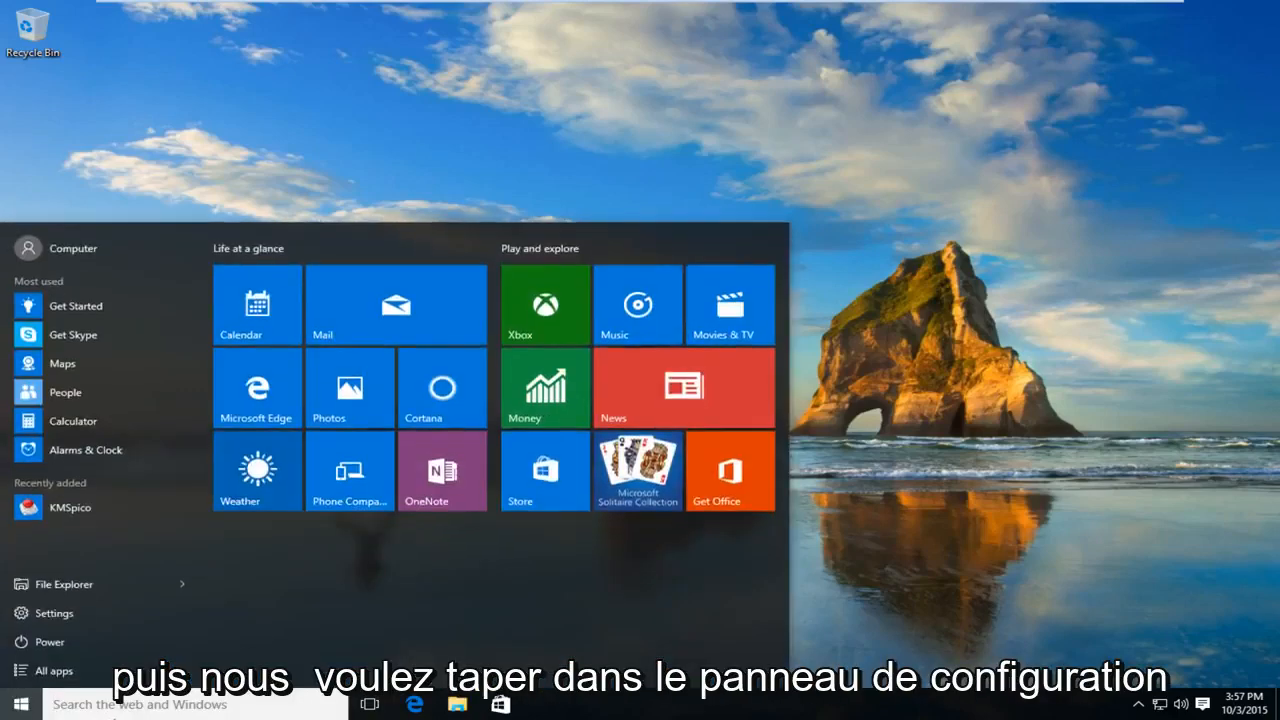
pyautogui.write('control panel')
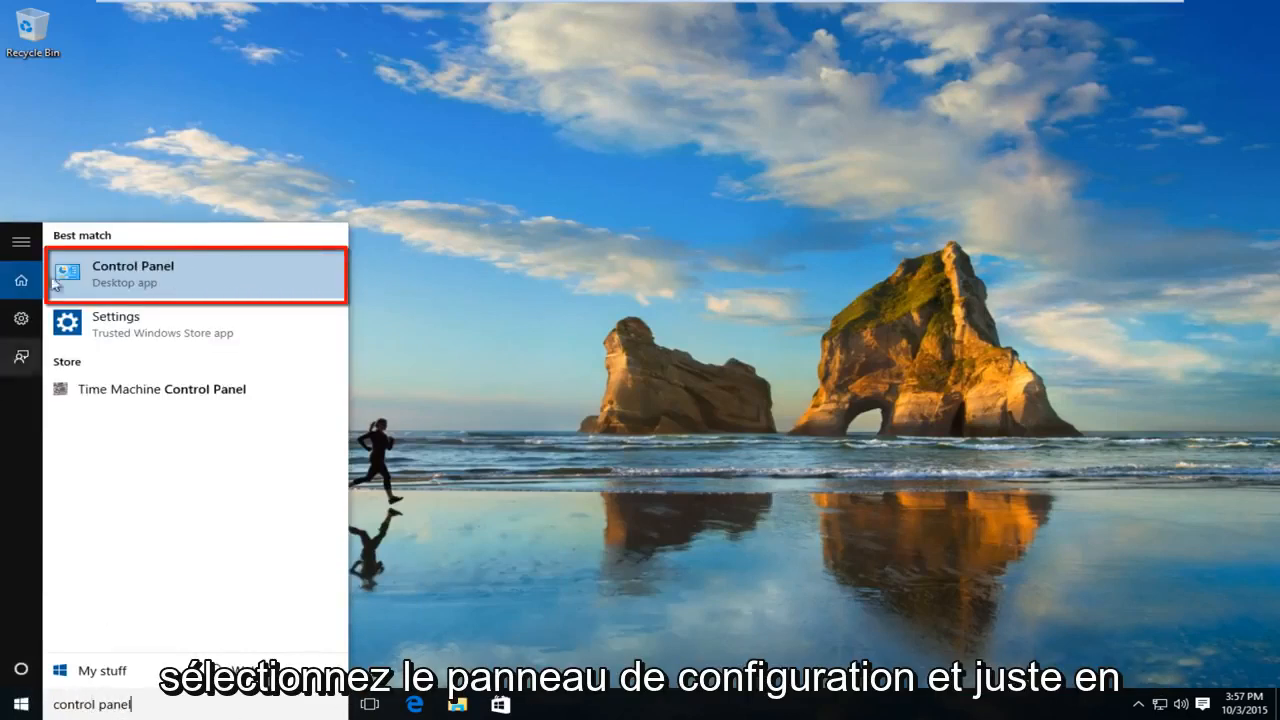
pyautogui.moveTo(138, 288)
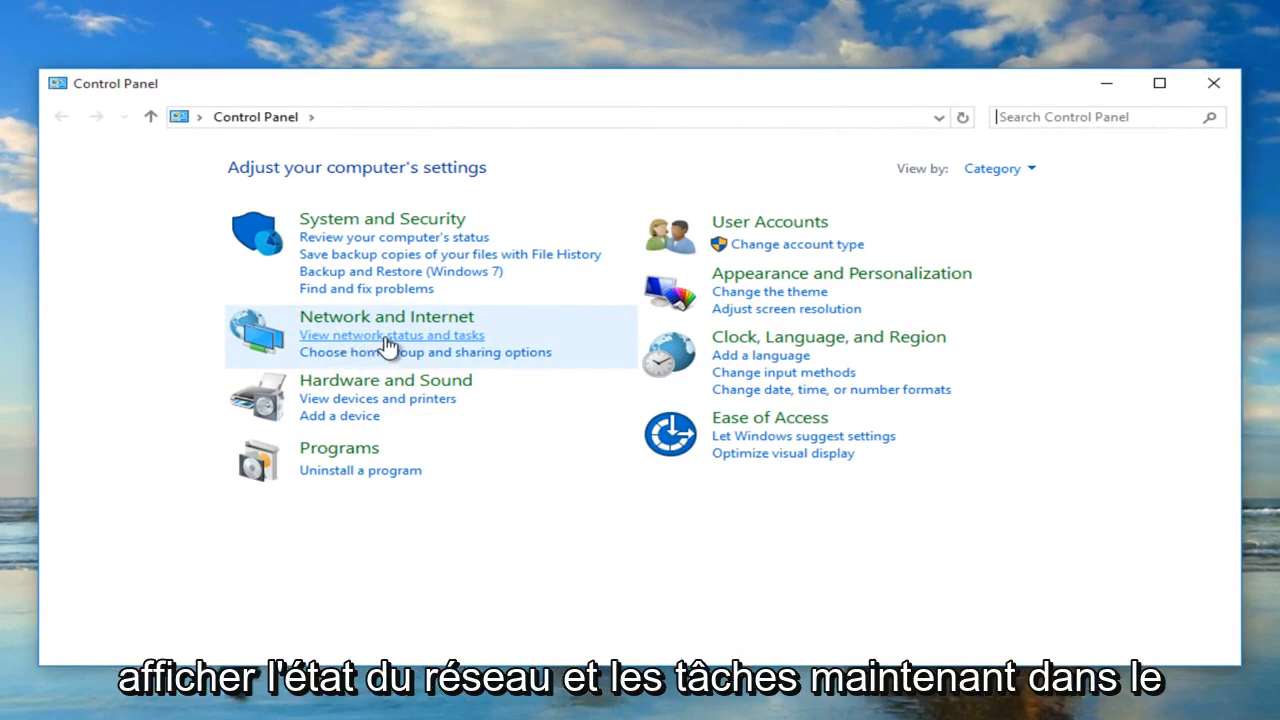
# Reach Advanced sharing settings via Network and Sharing Center's left pane link
pyautogui.click(392, 336)
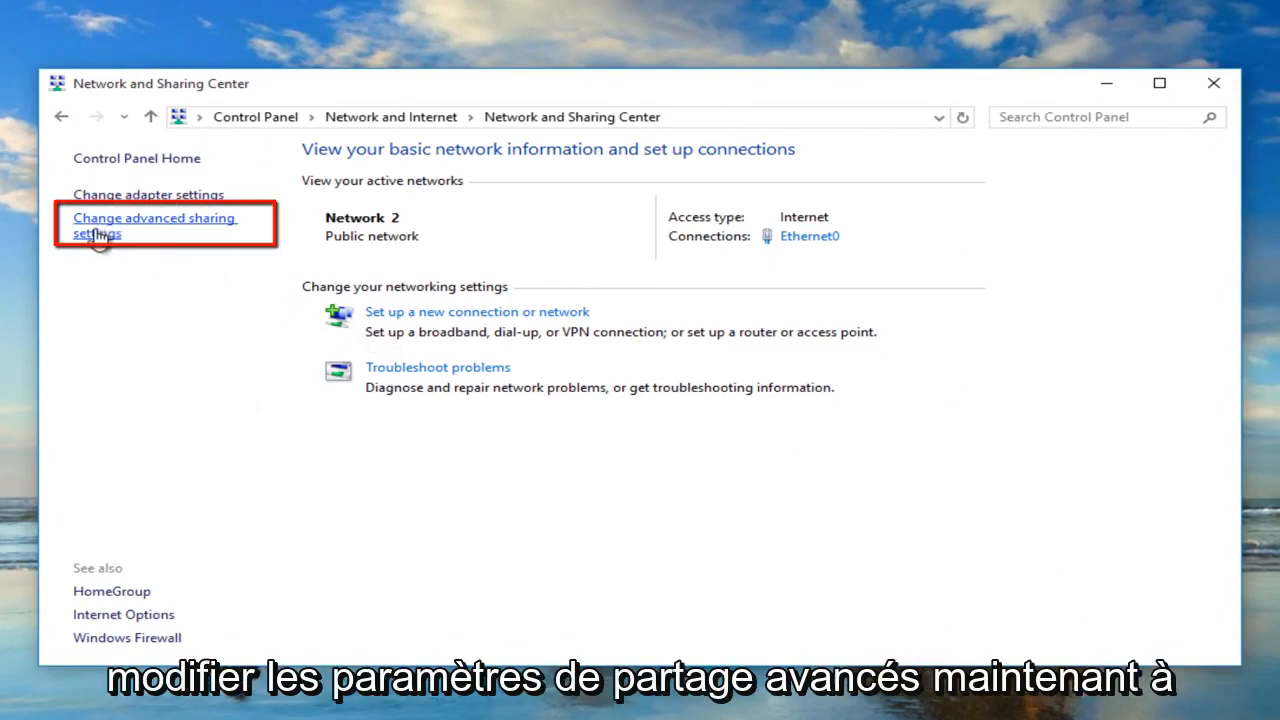
pyautogui.click(156, 224)
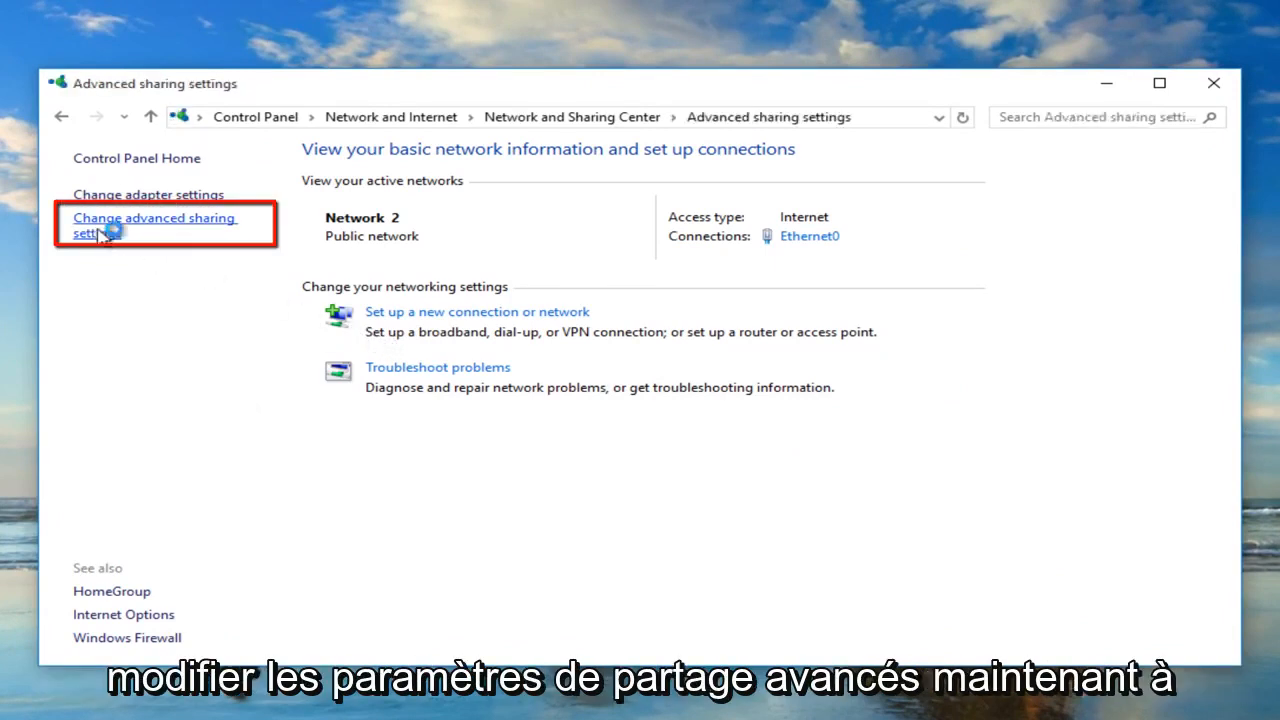
pyautogui.click(154, 224)
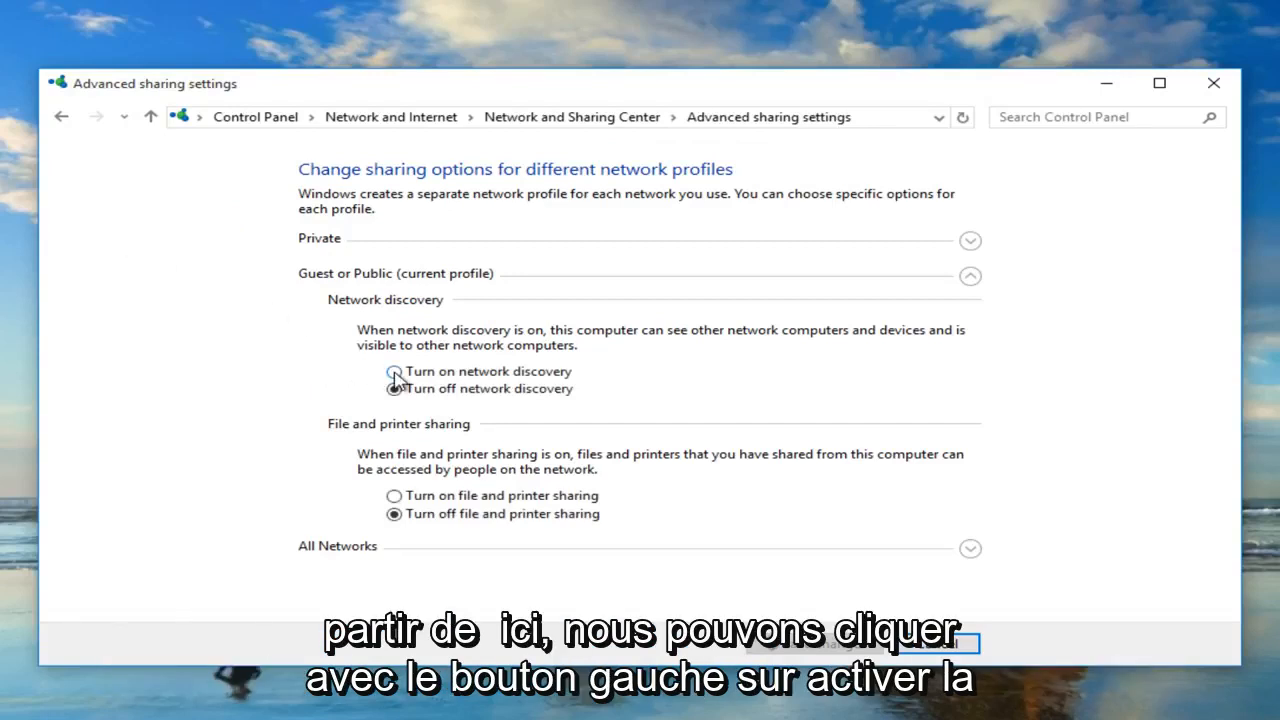
# Turn on network discovery and file and printer sharing for the Guest or Public profile
pyautogui.click(392, 372)
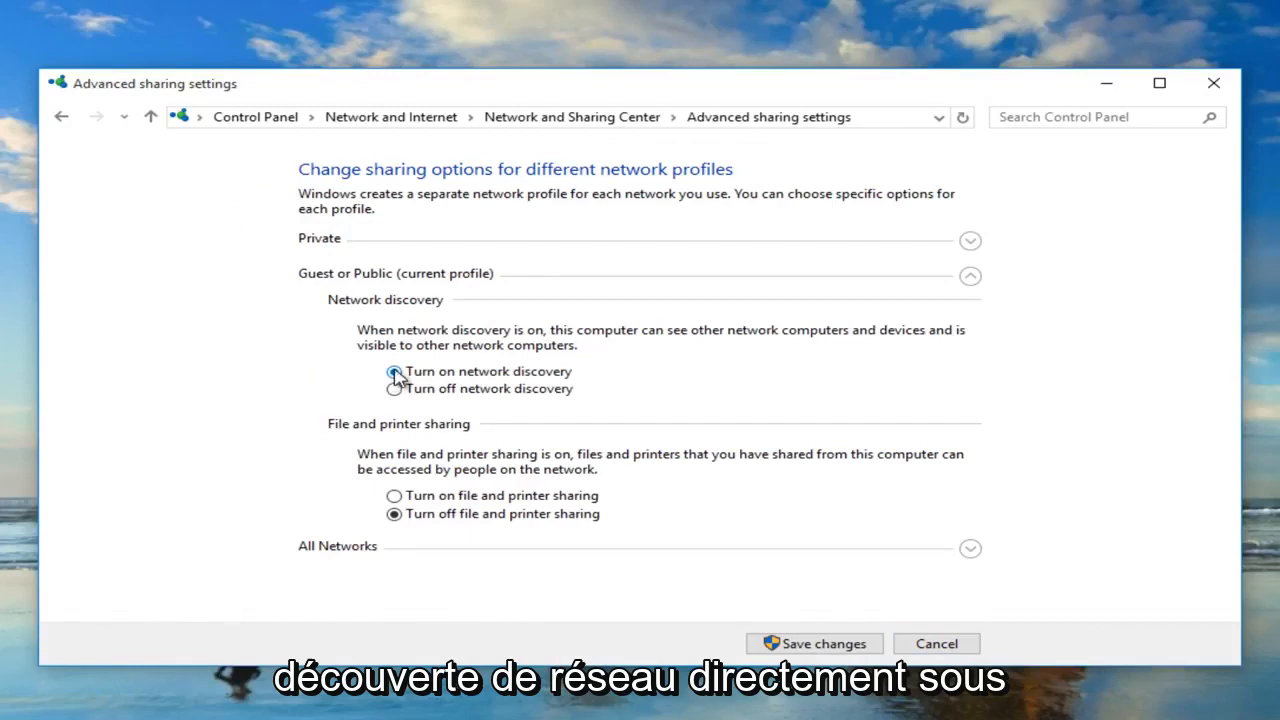
pyautogui.click(394, 370)
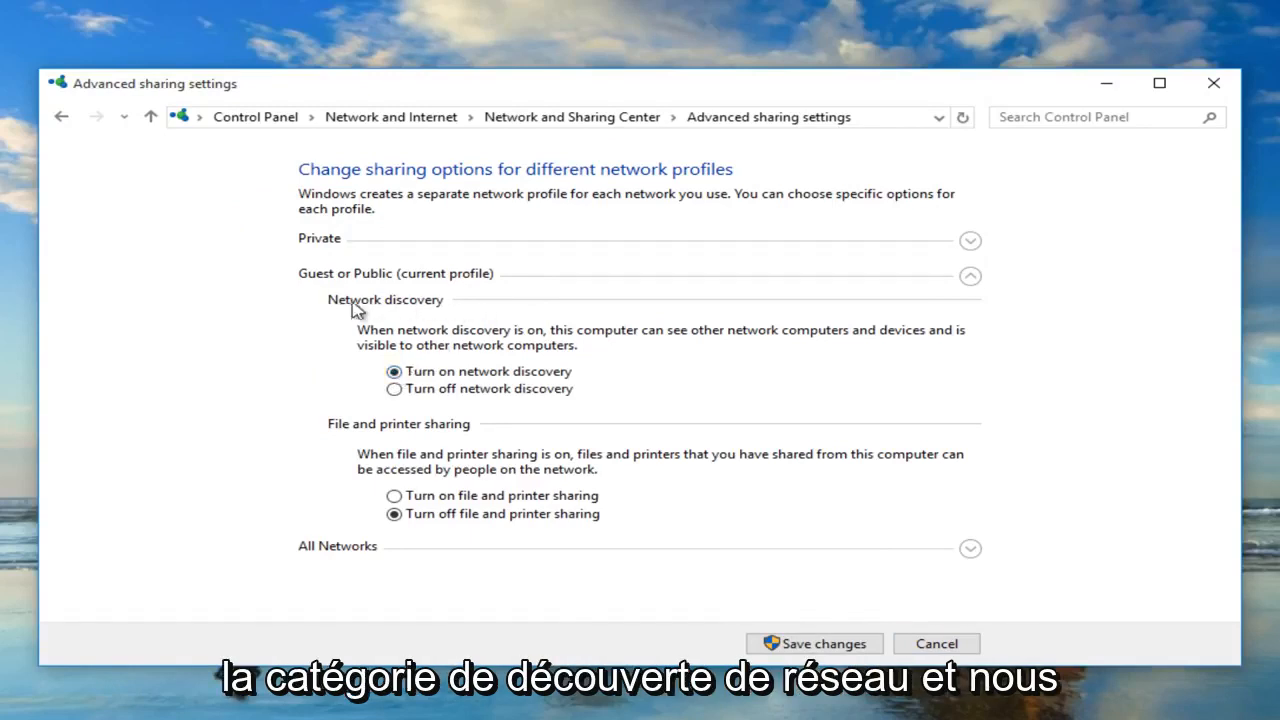
pyautogui.click(394, 370)
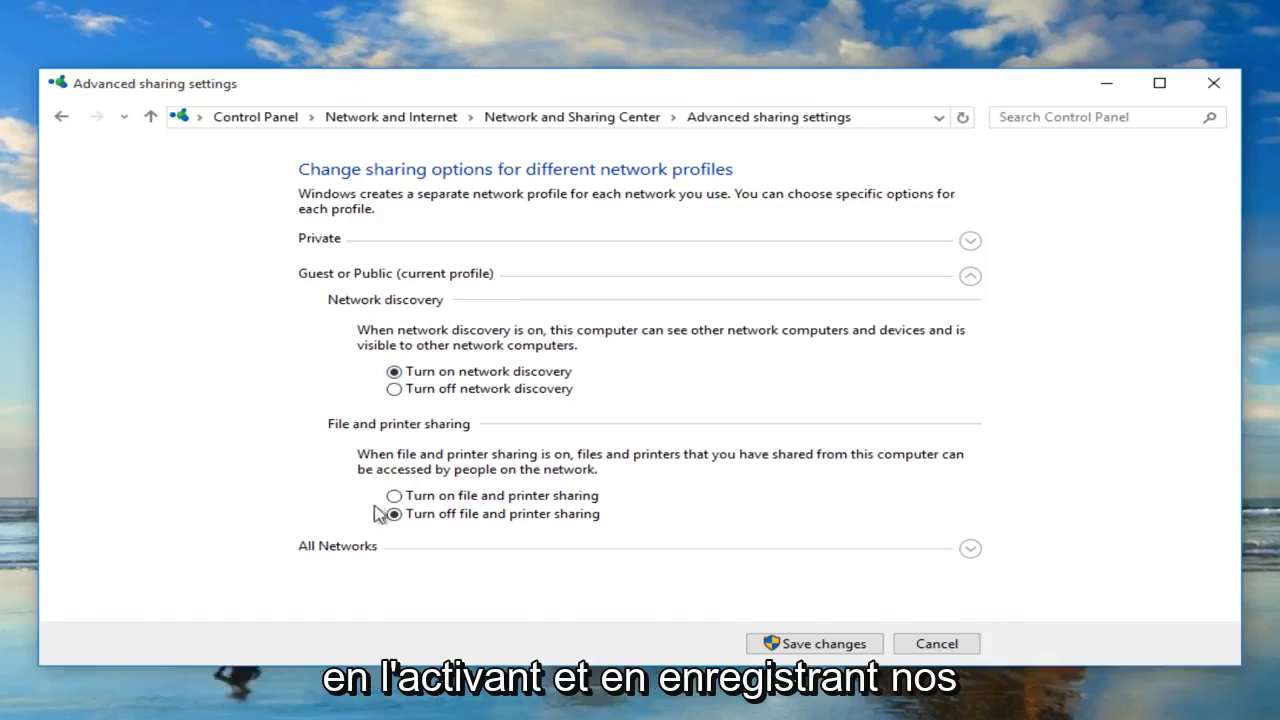
pyautogui.click(394, 496)
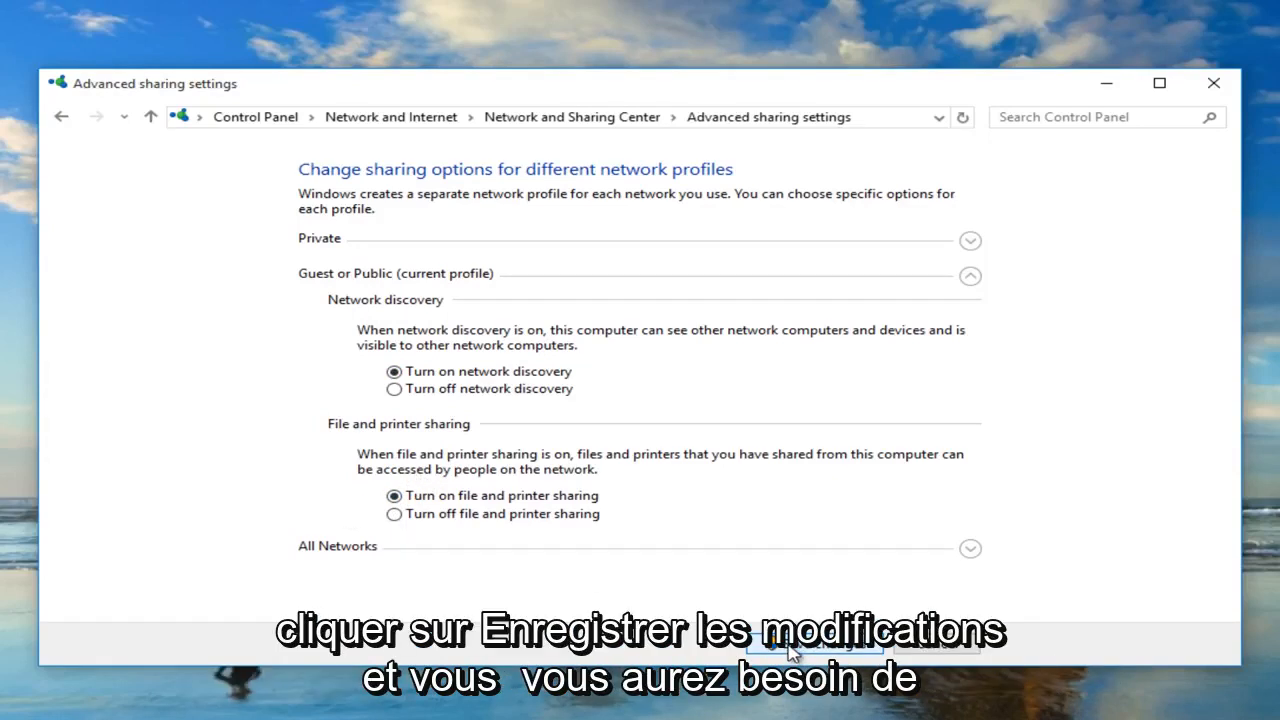
# Save the changes, returning to the Network and Sharing Center
pyautogui.click(814, 640)
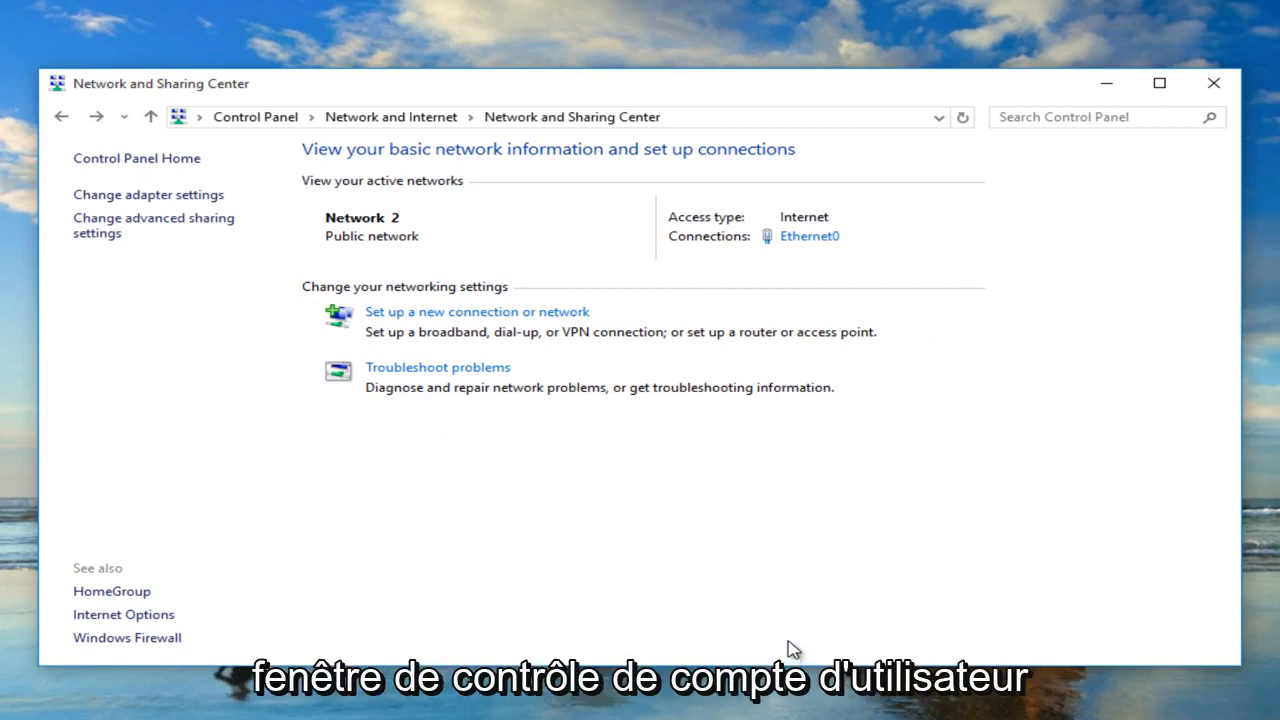
pyautogui.moveTo(572, 492)
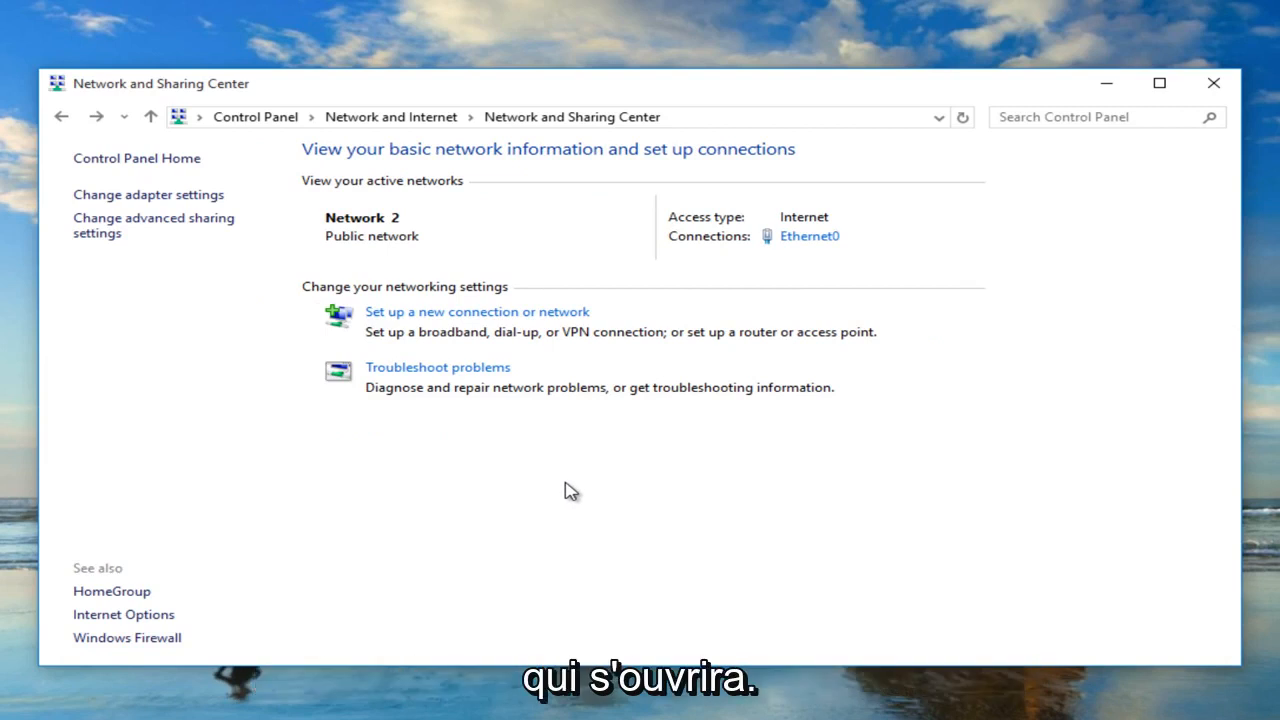
pyautogui.moveTo(520, 414)
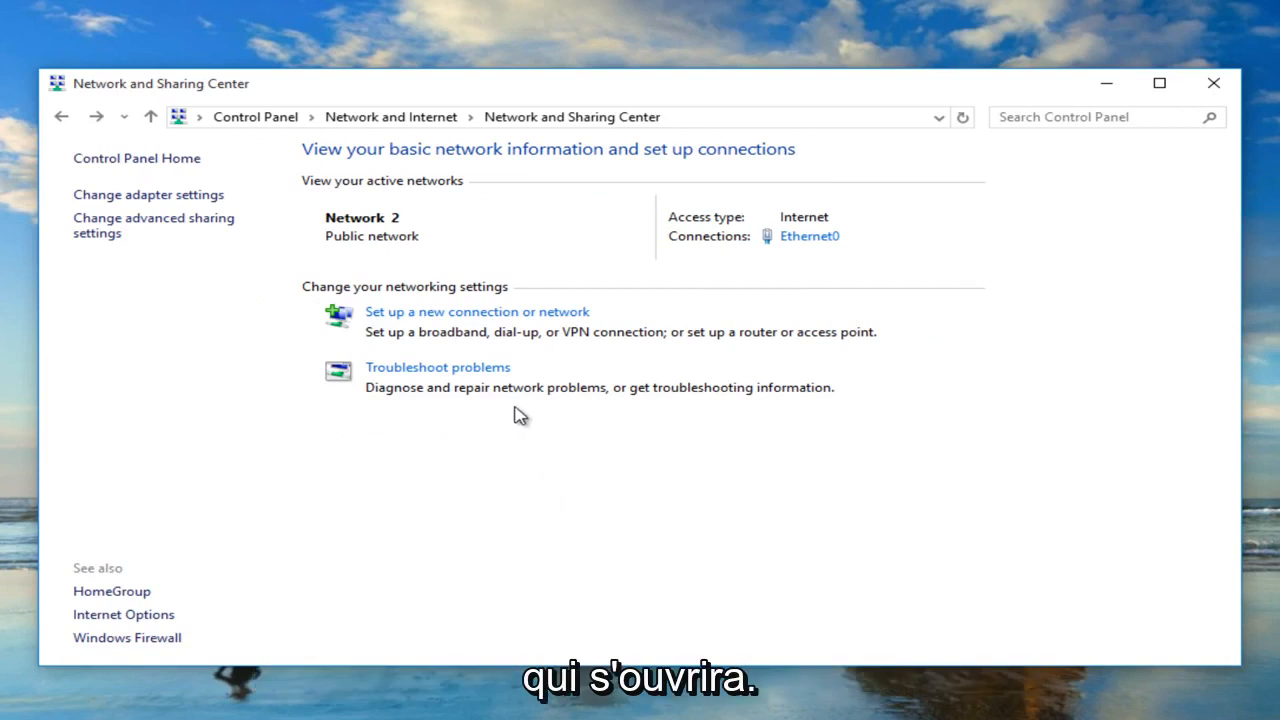